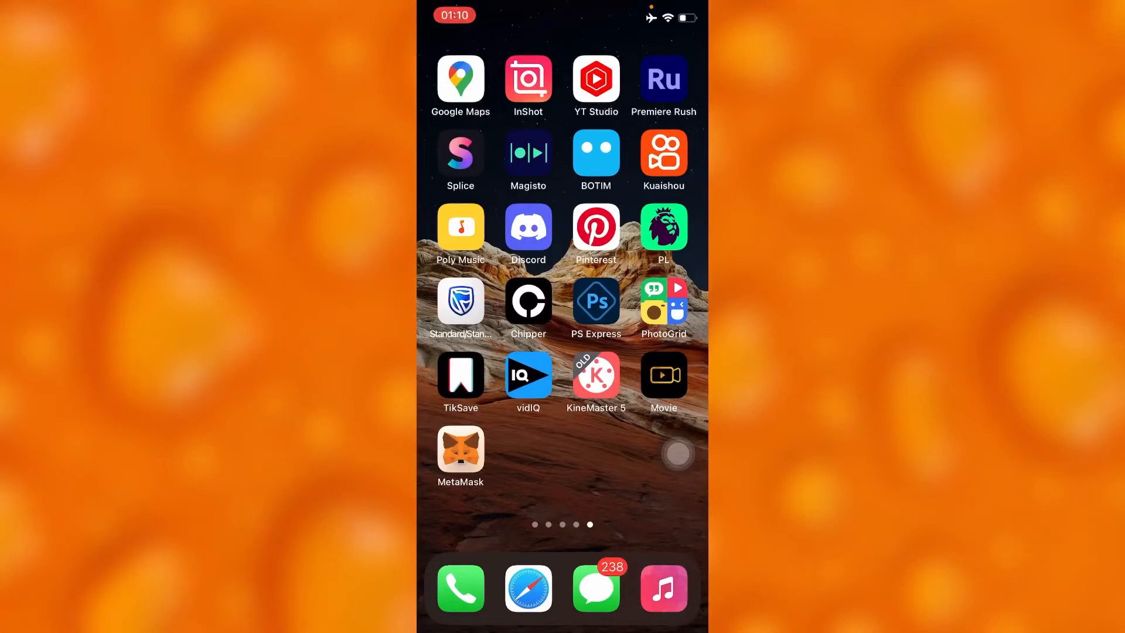
Swipe to the App Library and open the Recently Added folder
scroll(left, 3)
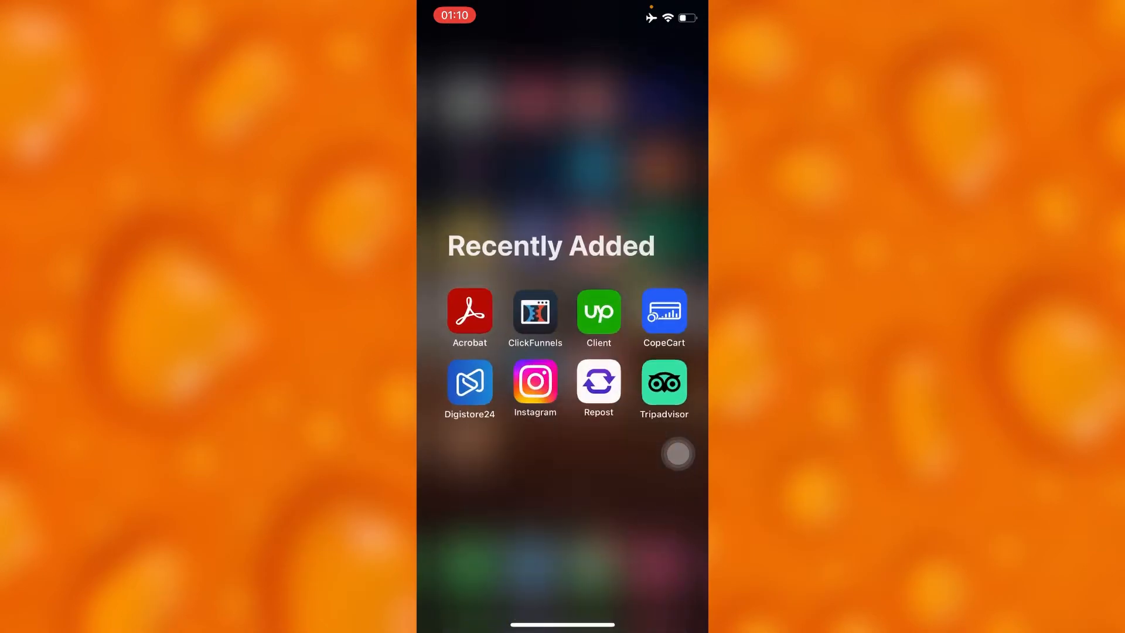
Launch CopeCart and go to its Settings tab showing notification, tab and language options
click(664, 312)
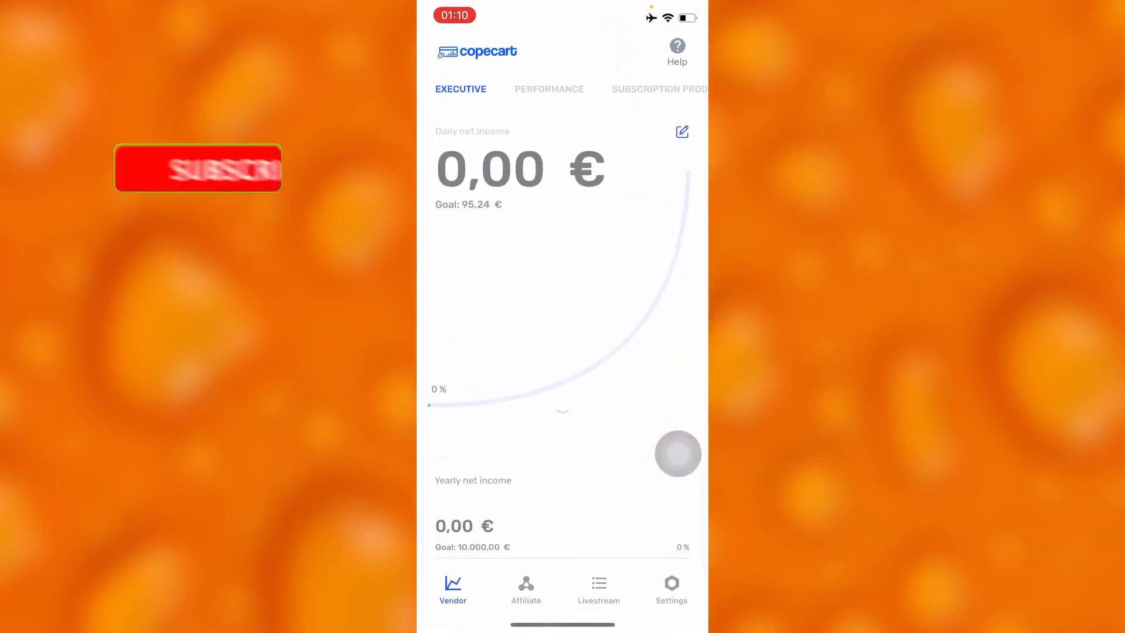
click(199, 169)
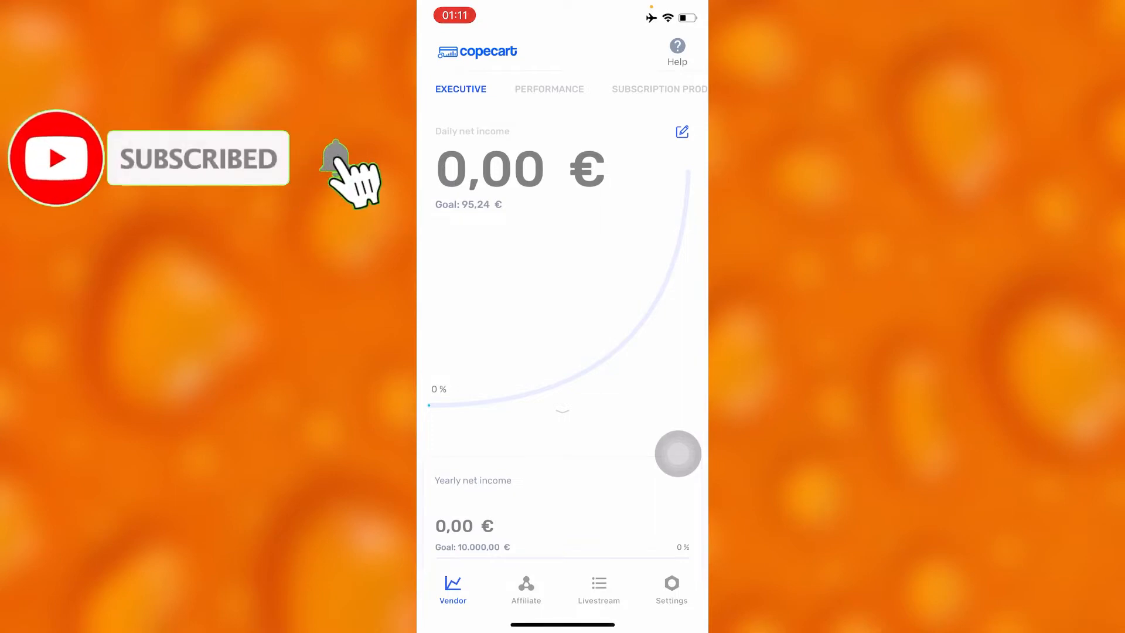
click(334, 158)
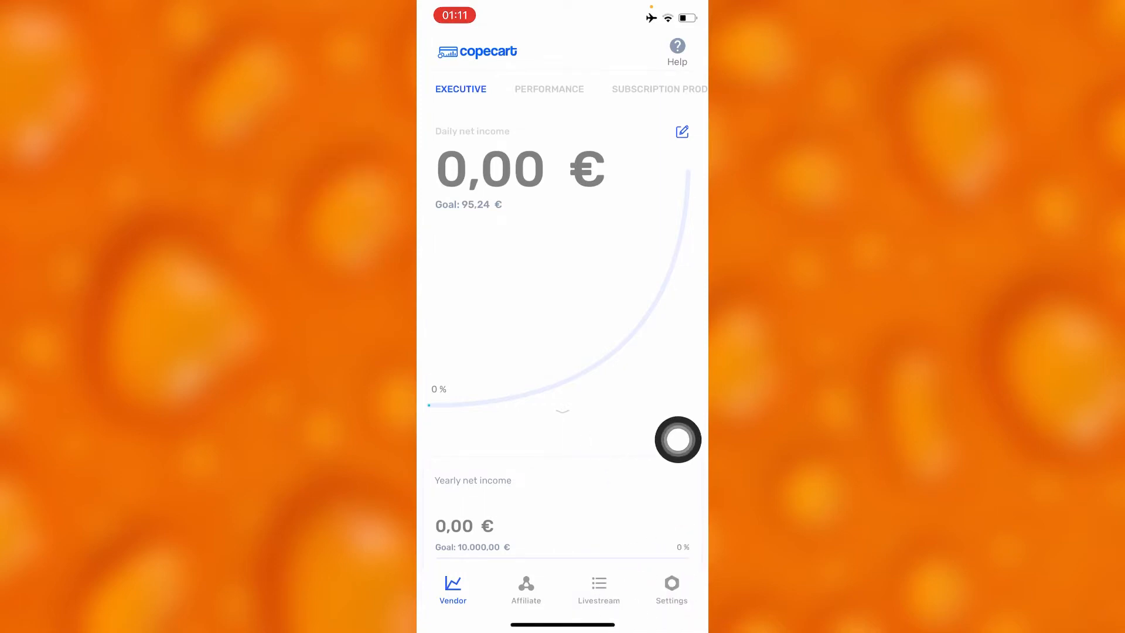
click(672, 584)
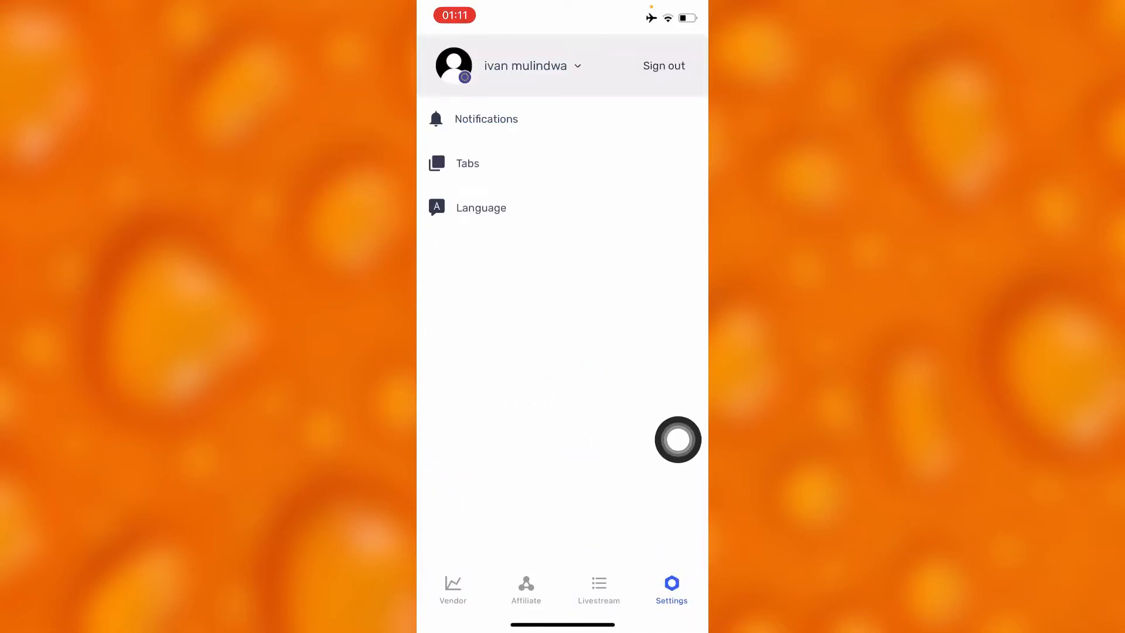